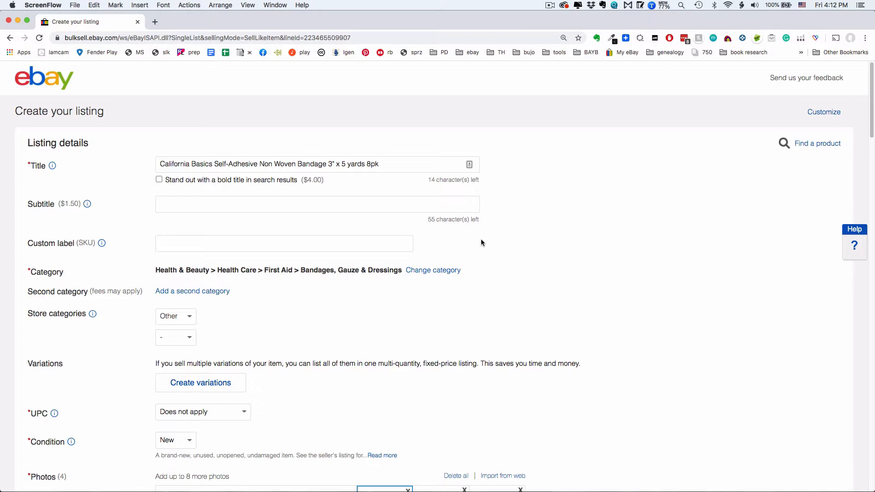
- Switch the listing to a scheduled start and pick Friday, Jul 10 as the start date
scroll(down, 3)
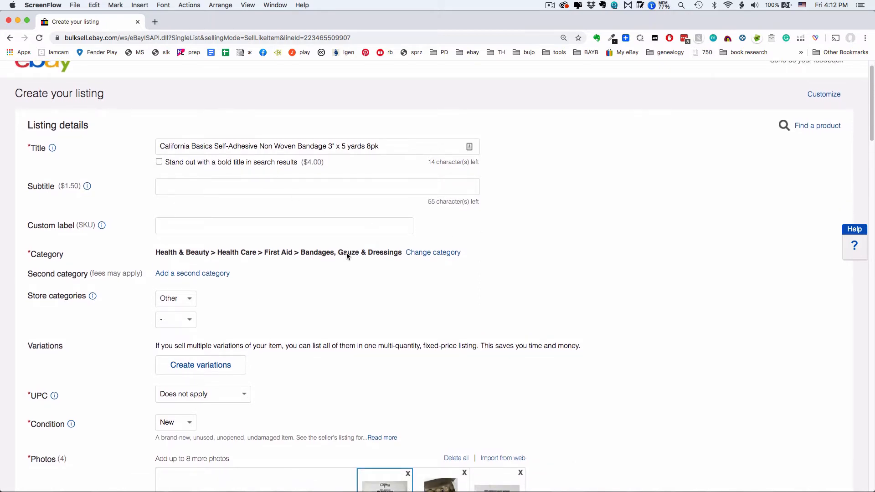
scroll(down, 3)
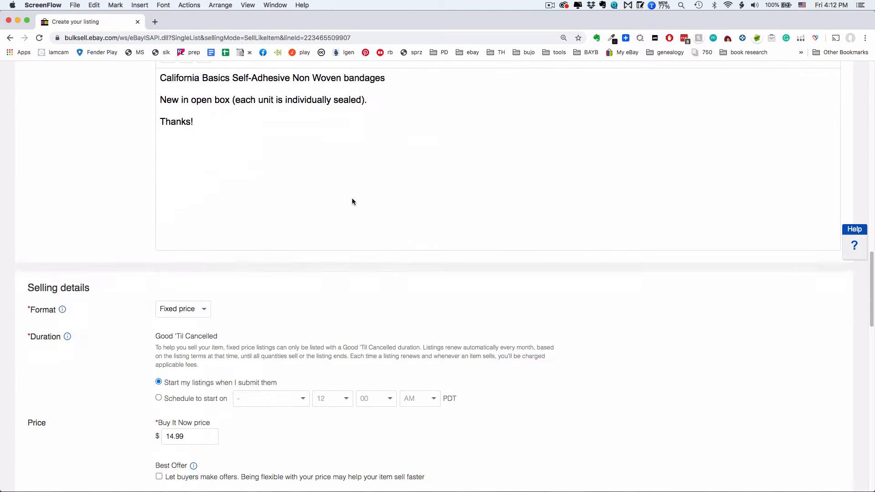
scroll(down, 3)
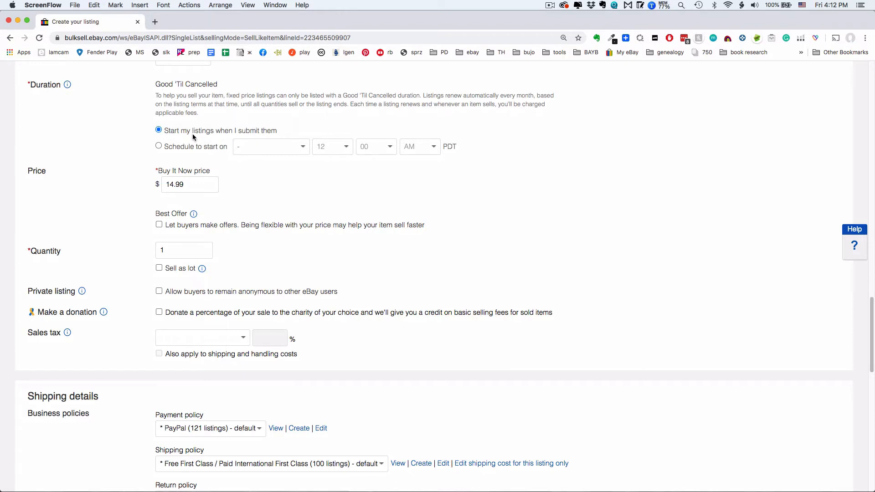
mouse_move(162, 143)
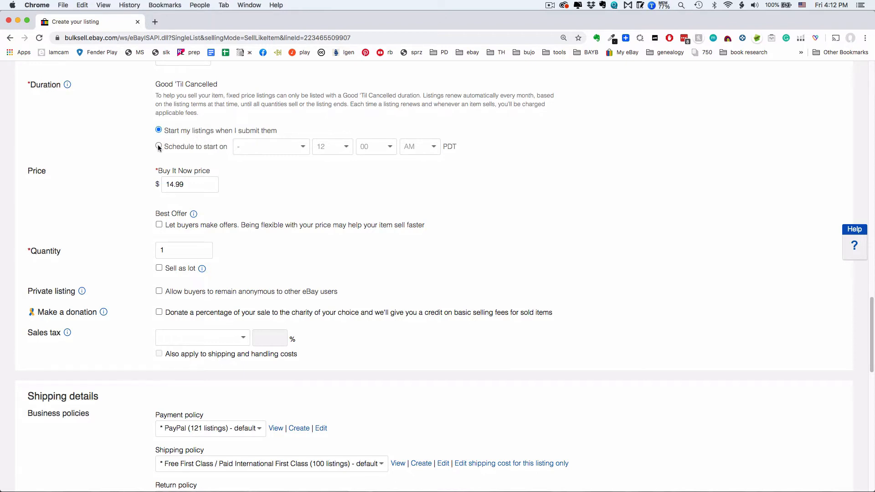
click(159, 146)
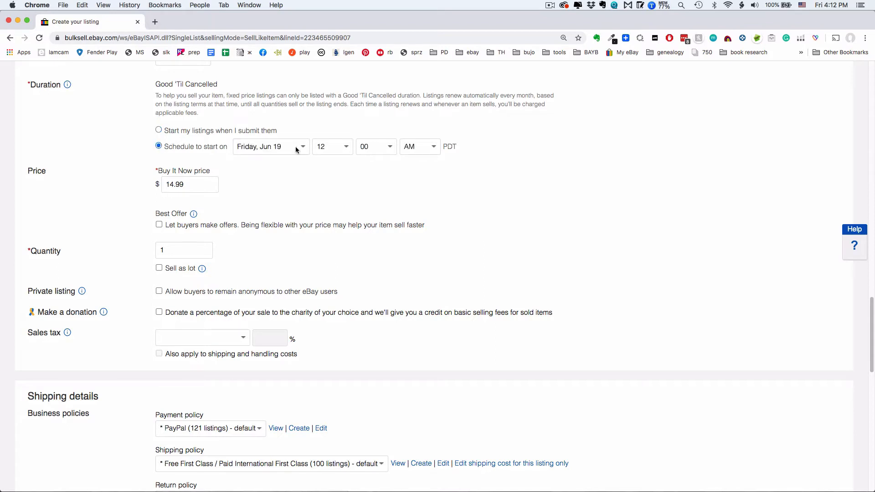
click(270, 147)
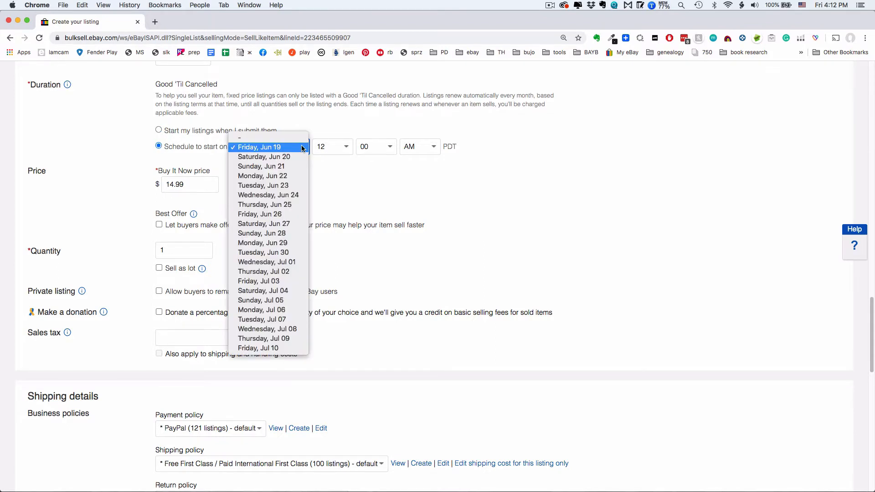
mouse_move(263, 338)
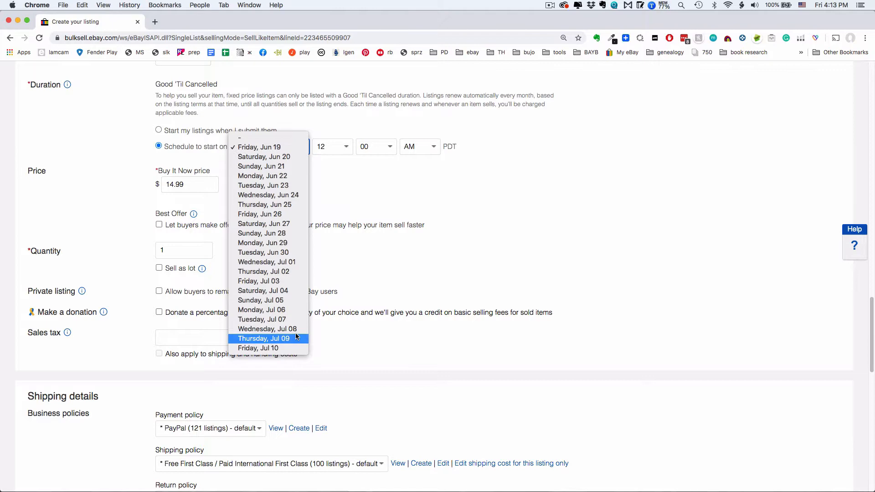
click(257, 347)
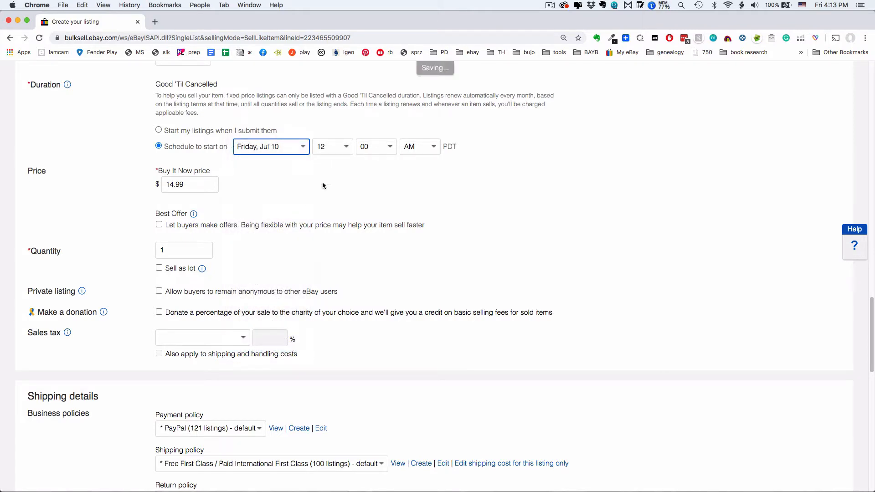
- List the item, continue past the healthcare alert, and finish from the success confirmation
scroll(down, 3)
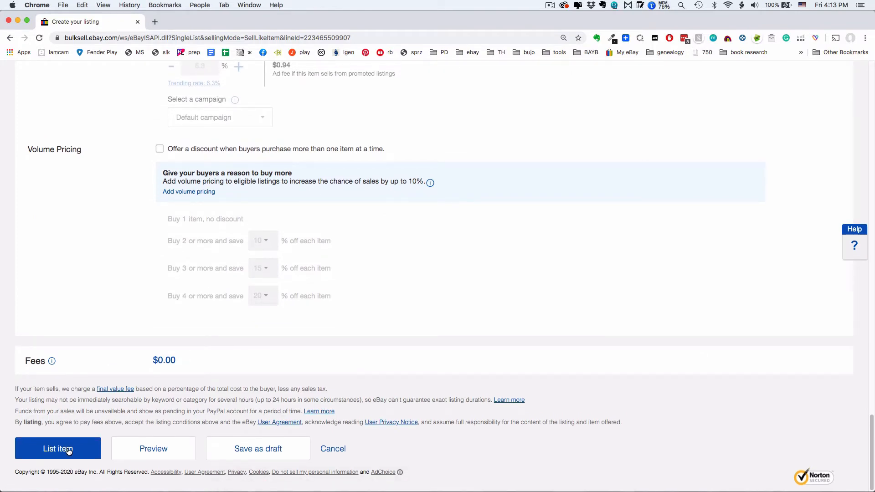
scroll(up, 3)
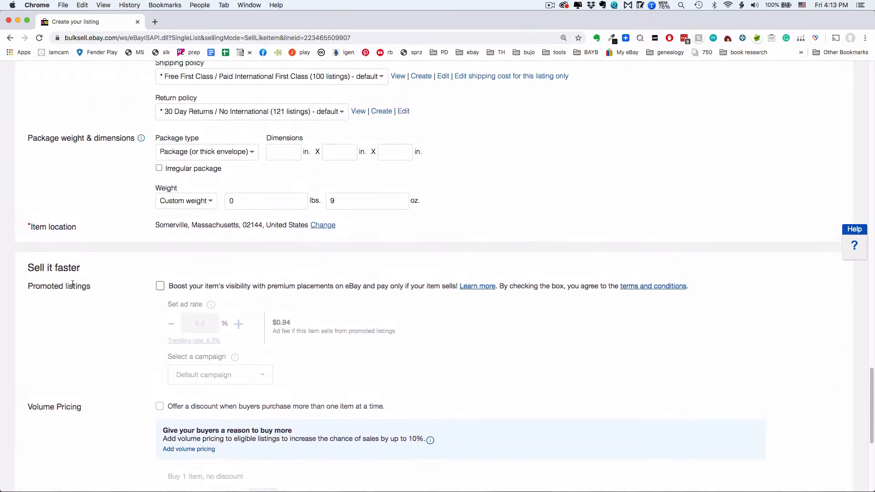
scroll(down, 3)
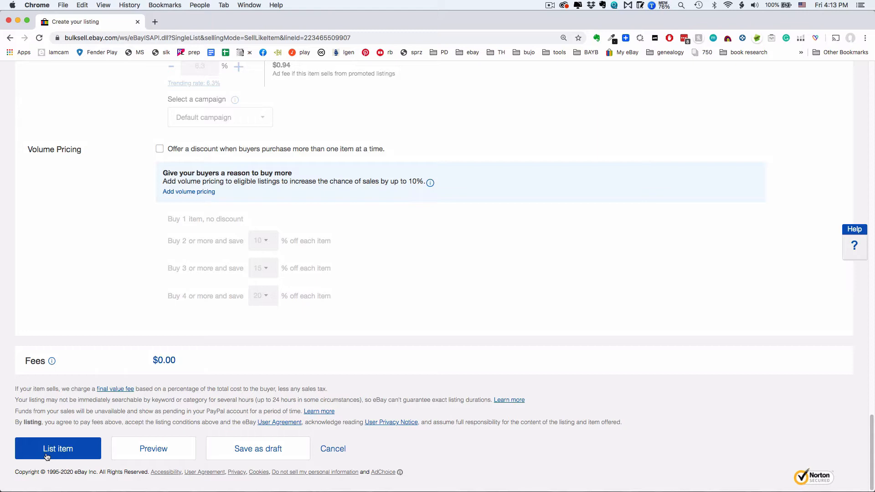
click(58, 448)
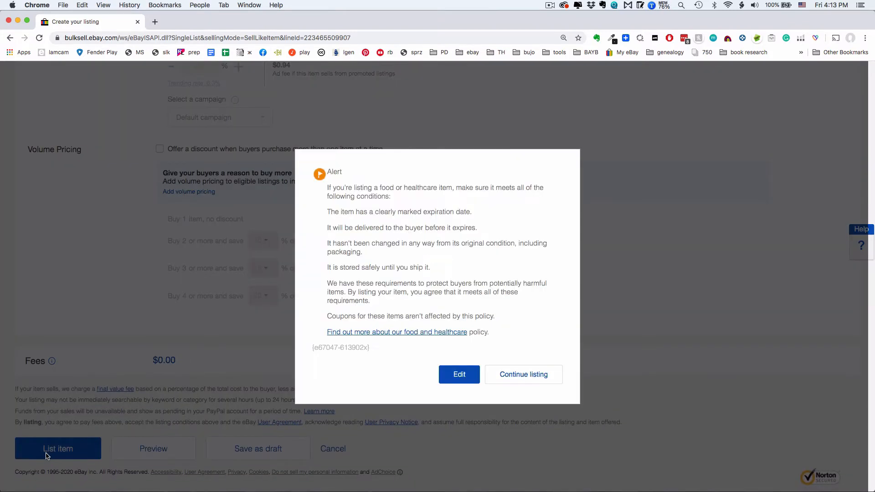
mouse_move(591, 346)
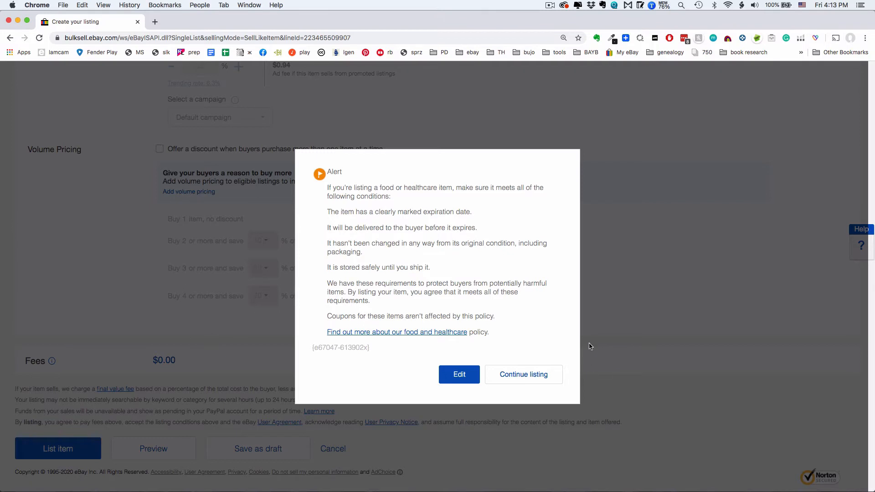
click(523, 375)
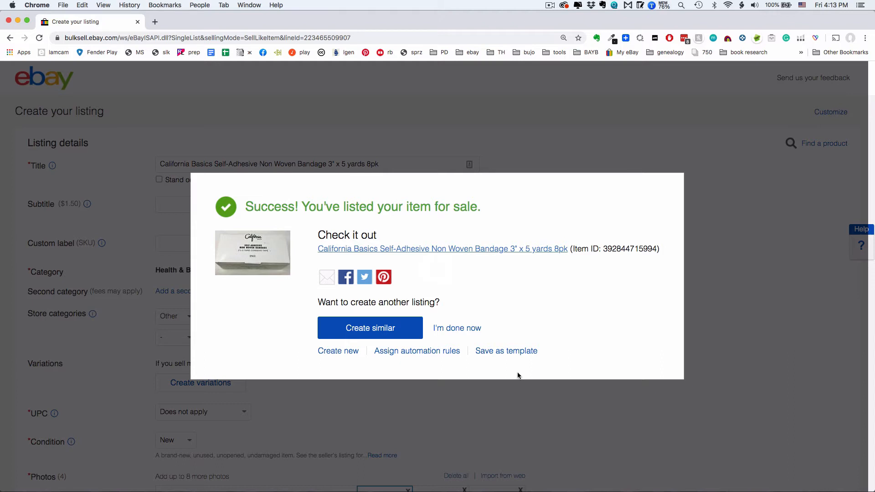
click(457, 328)
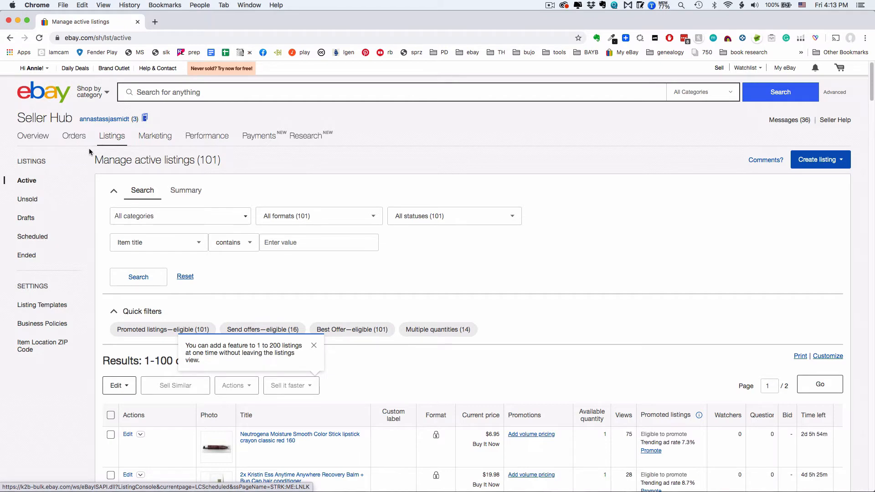
- Go to Manage scheduled listings and review the 21 items, including the Jul-10 bandage listing
click(33, 236)
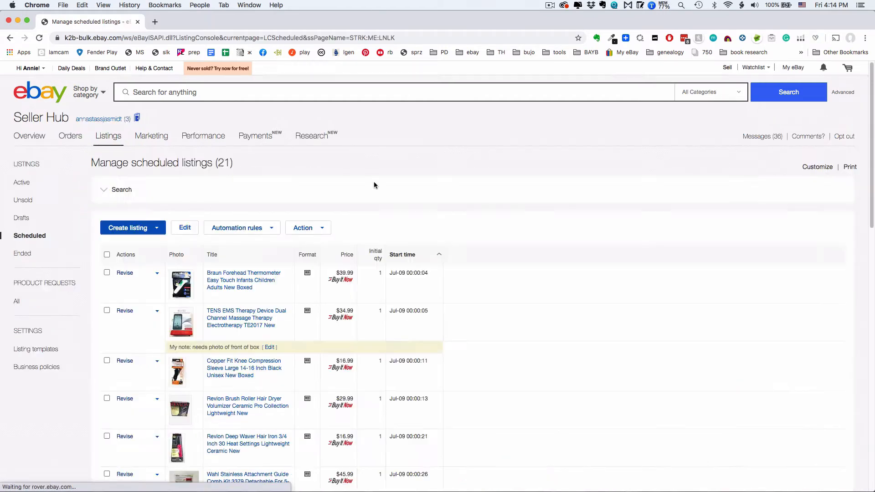
scroll(down, 3)
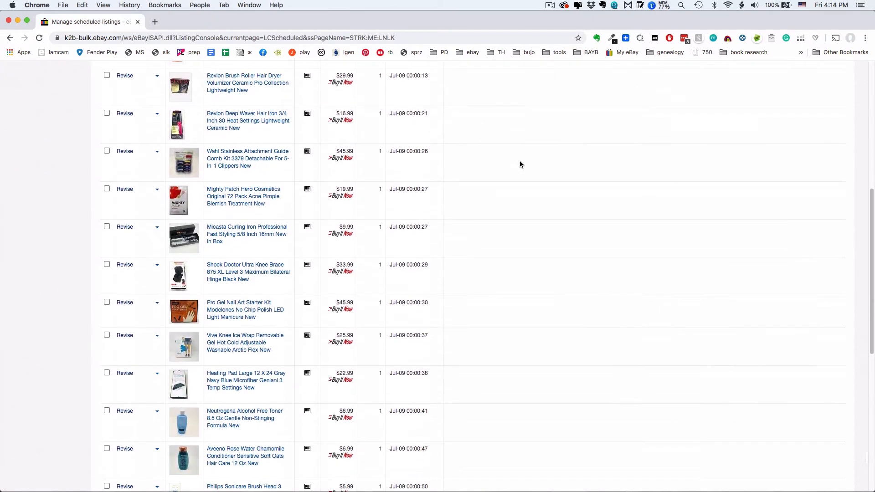
scroll(down, 3)
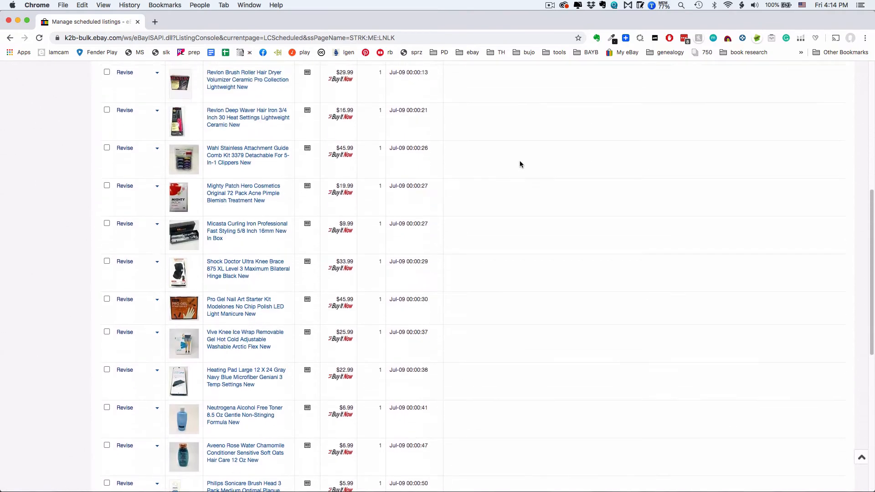
scroll(up, 3)
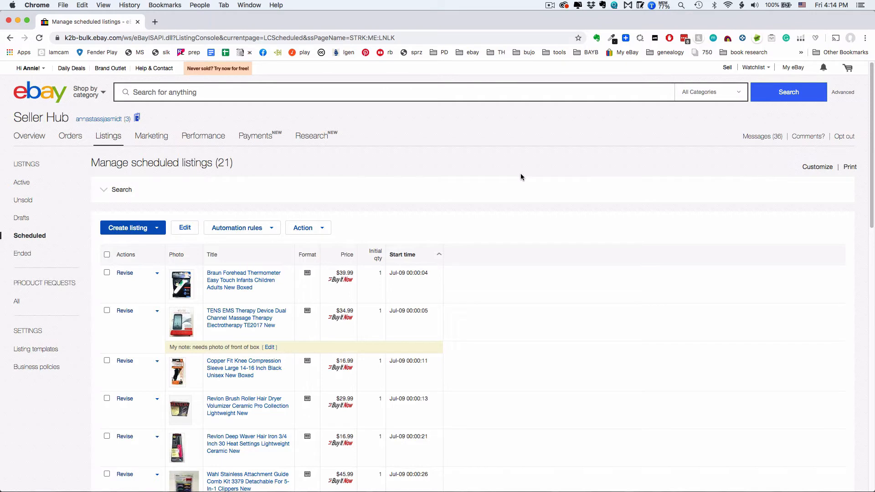
scroll(down, 3)
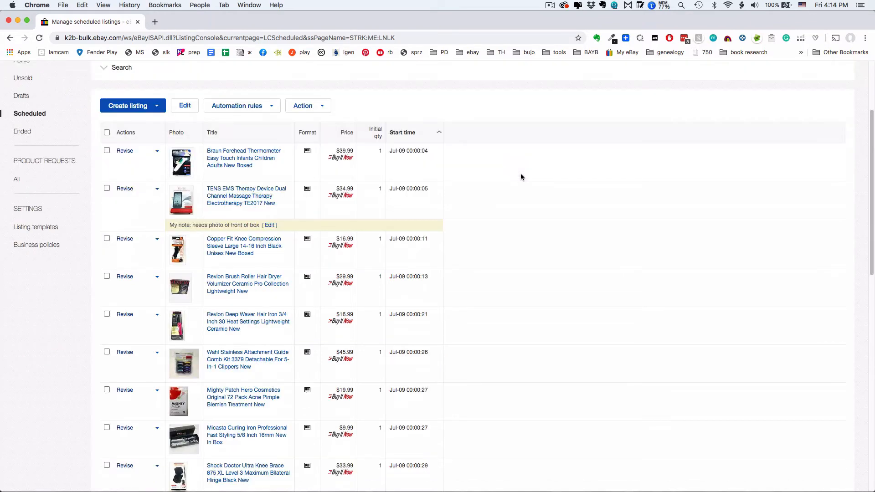
scroll(up, 3)
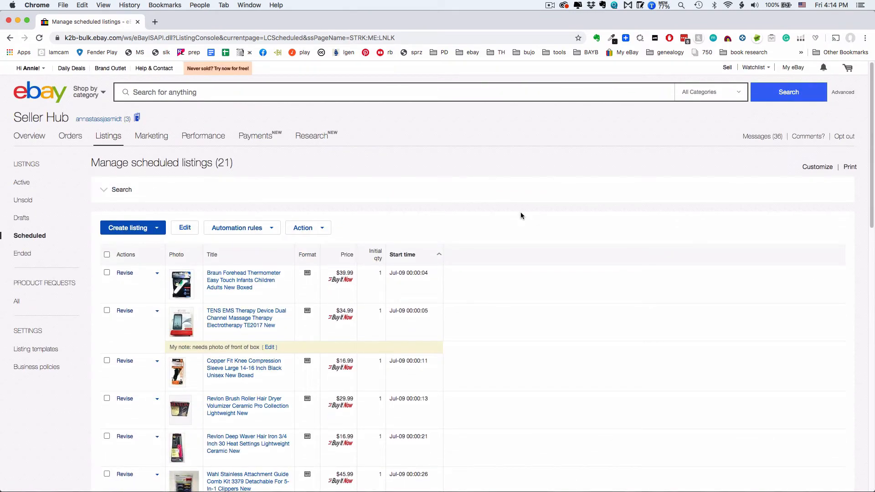
scroll(up, 3)
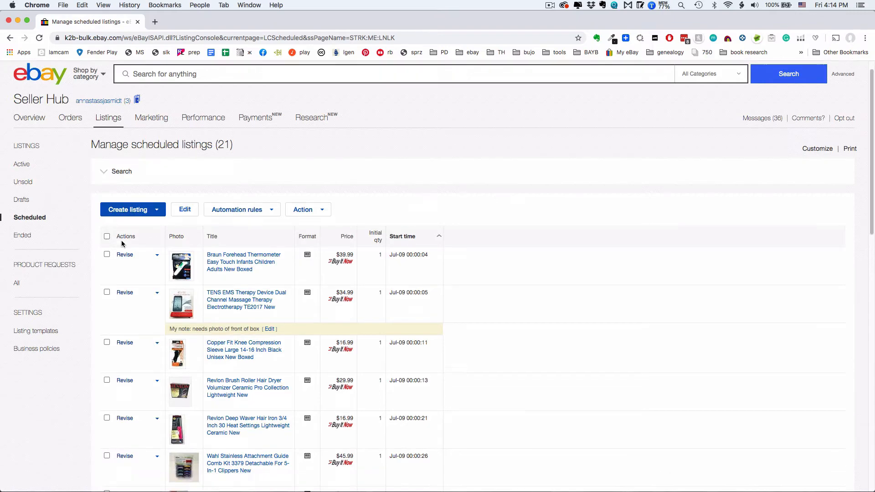
scroll(down, 3)
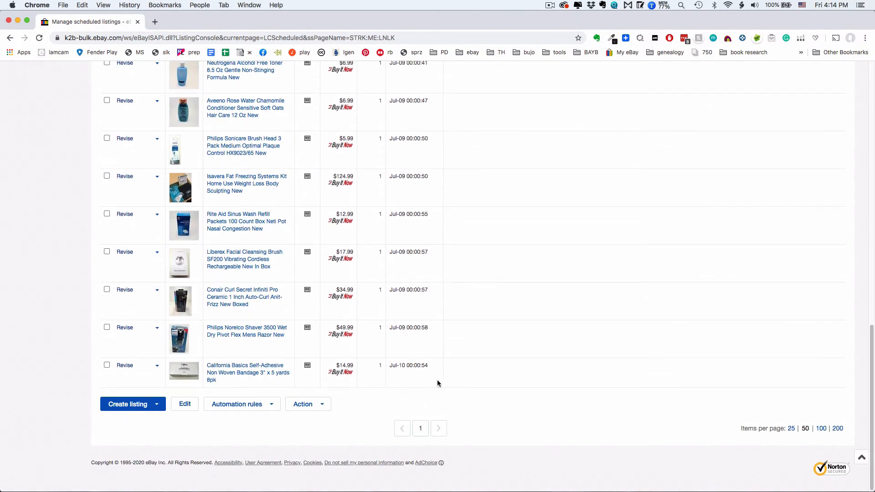
mouse_move(413, 378)
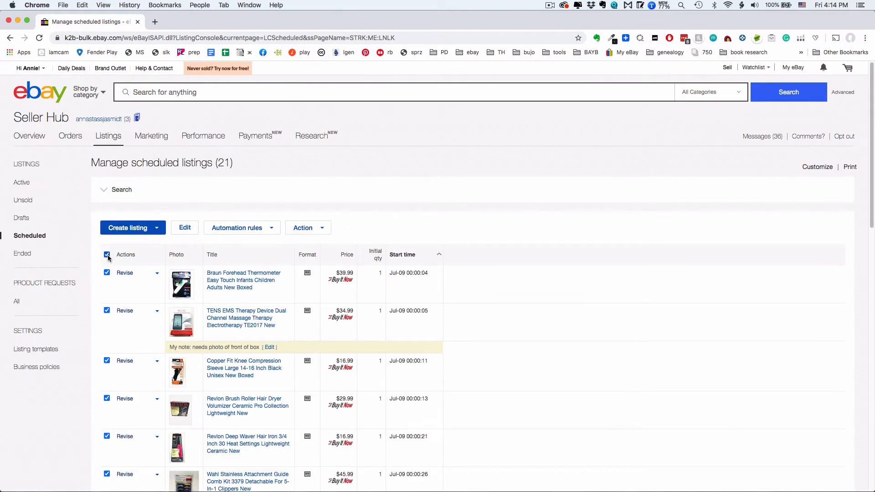
- Tick all 21 scheduled listings and bring them into the bulk editor
click(184, 228)
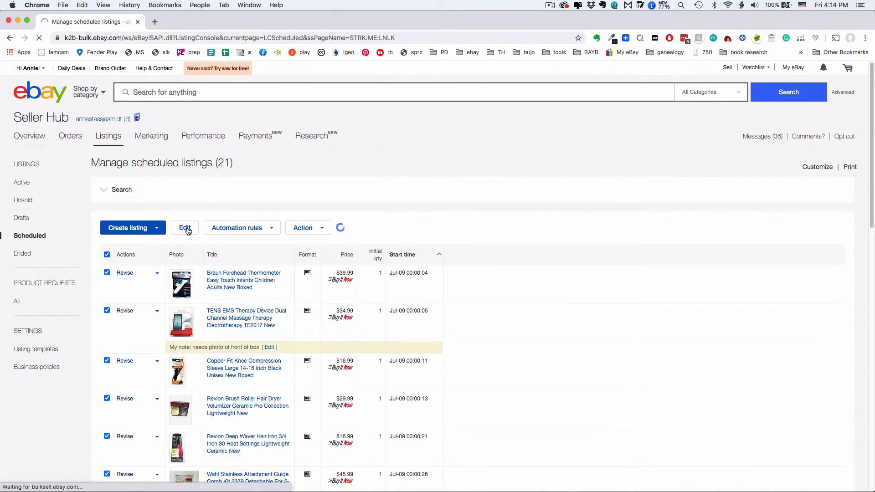
click(185, 228)
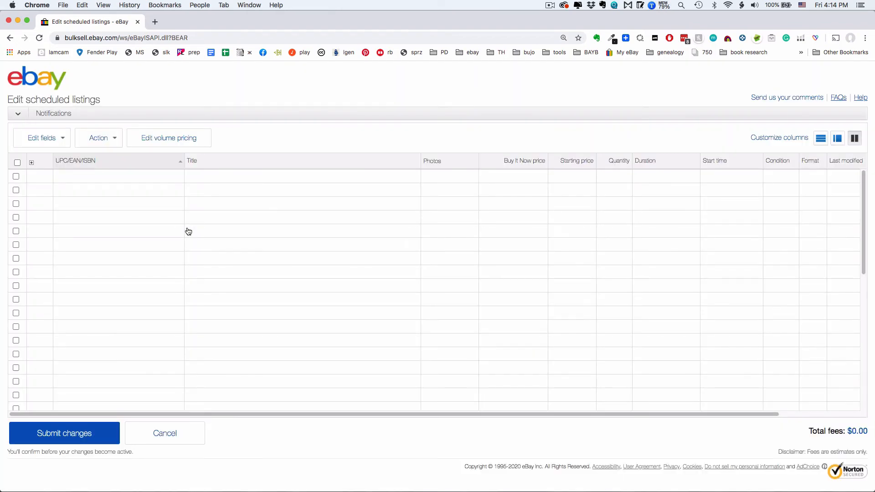
click(16, 180)
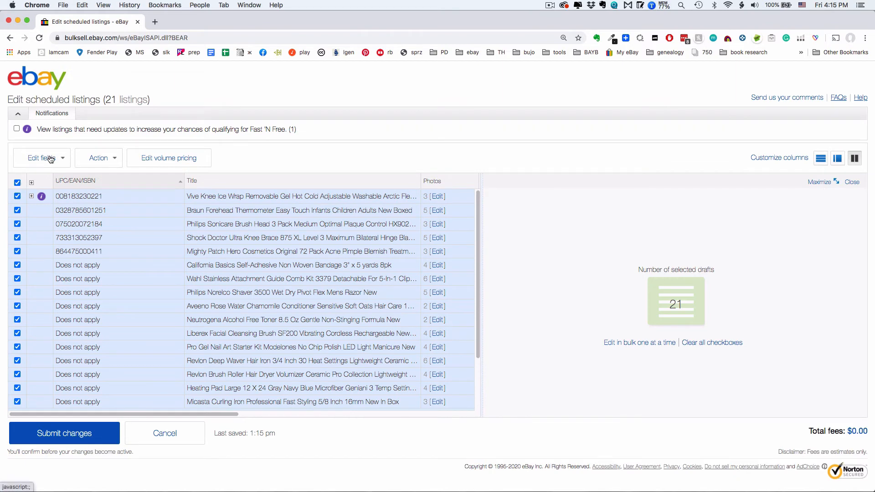
- Set Start time for all 21 listings to 'Start my listings when I submit them' and save
click(41, 158)
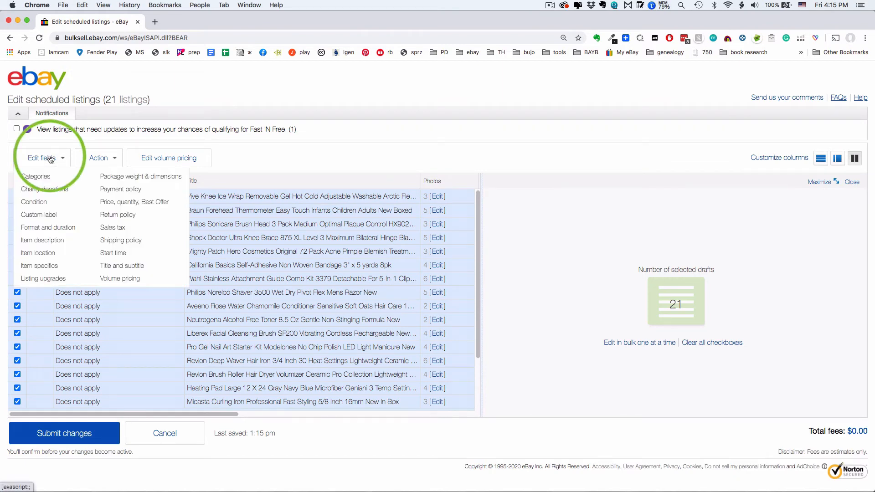
mouse_move(129, 256)
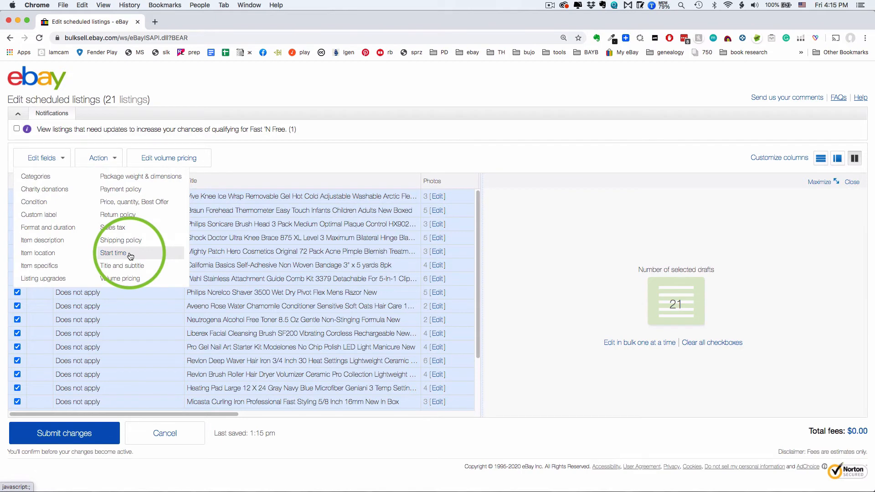
click(113, 253)
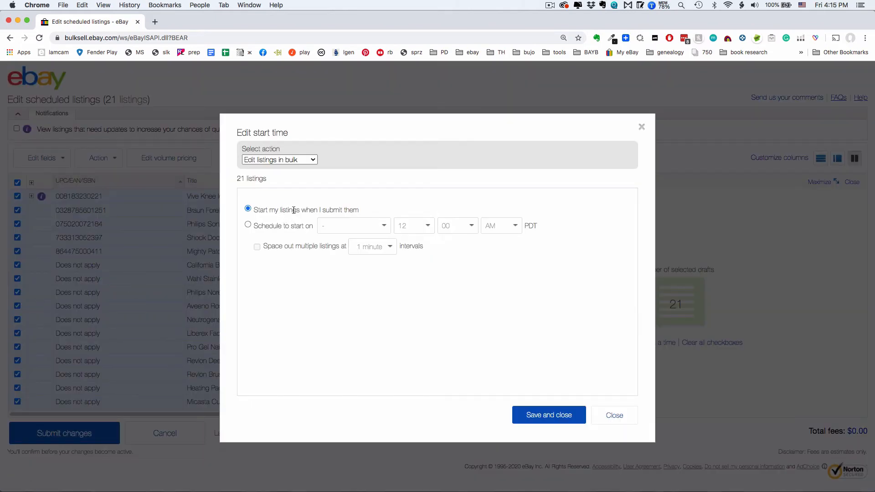
mouse_move(275, 220)
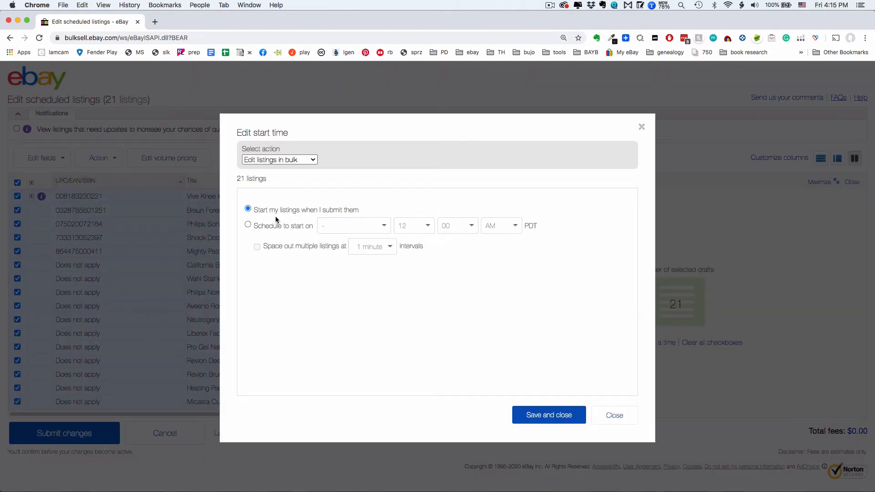
click(613, 415)
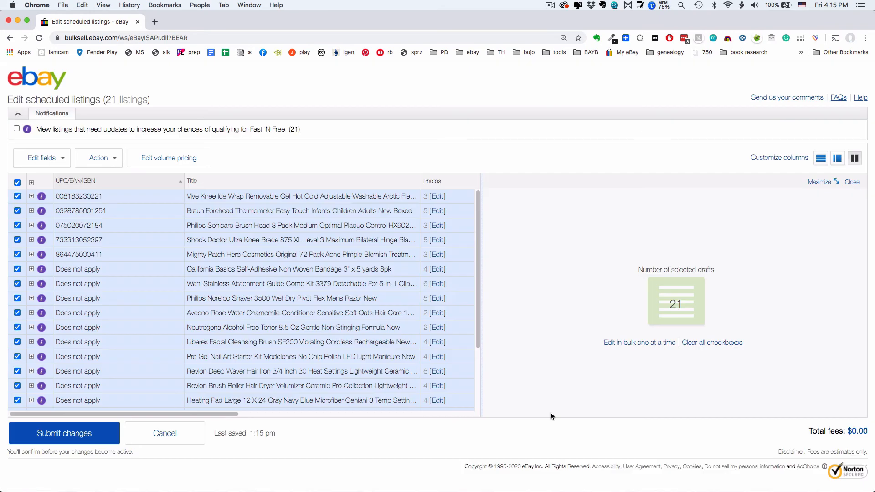
mouse_move(192, 421)
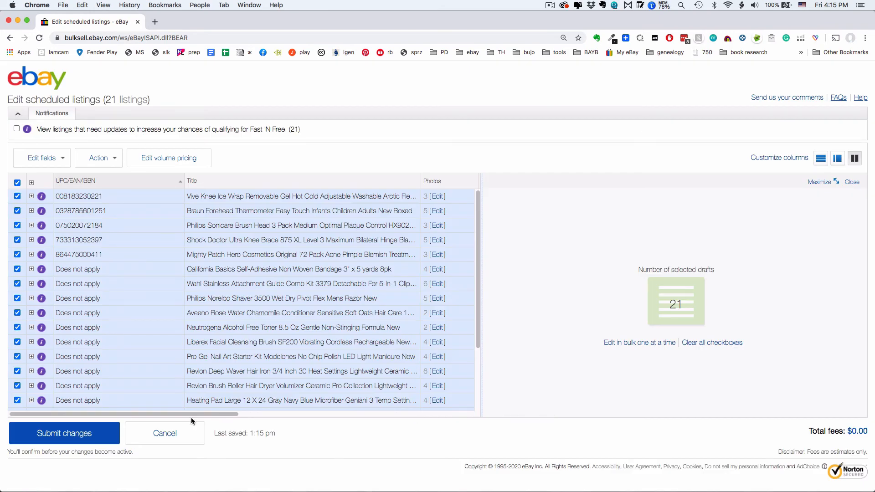
- Submit and confirm the bulk change for 21 listings at $0.00 total fees
click(64, 433)
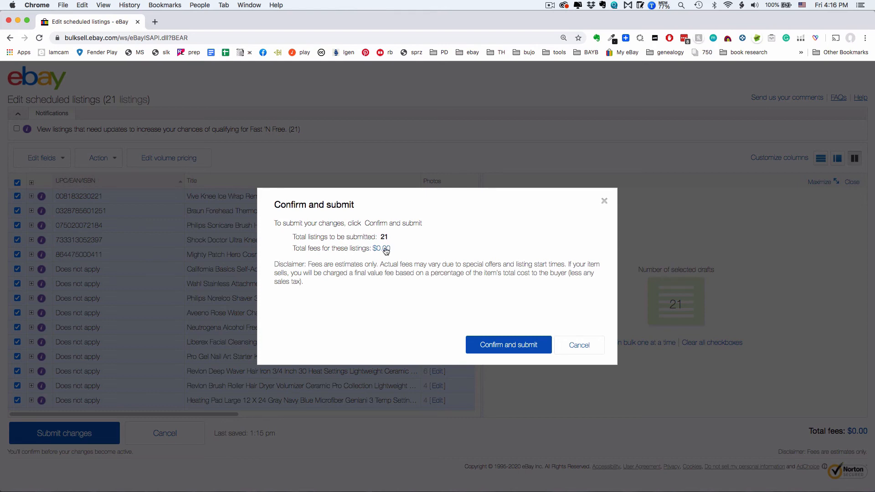
mouse_move(383, 257)
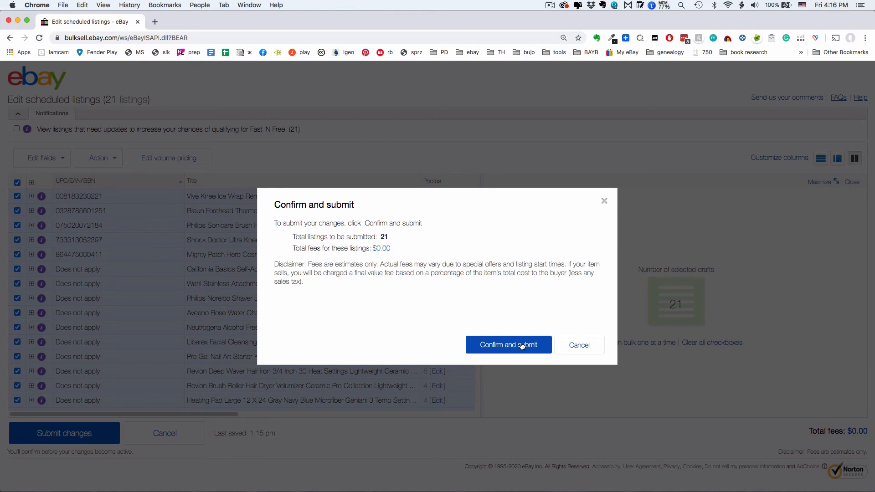
click(508, 344)
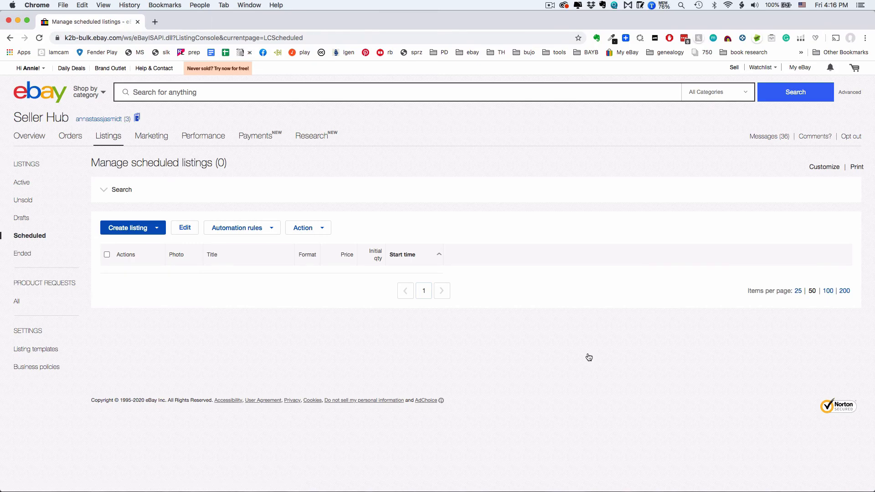